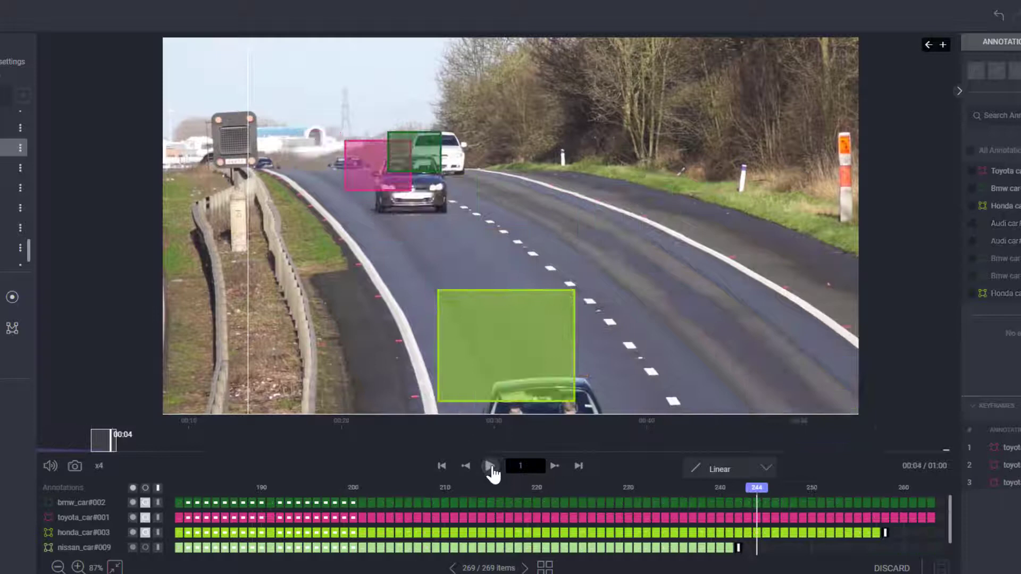
- Pause the video, step one frame forward and back, then jump ahead 20 frames to frame 47
{"action": "left_click", "coordinate": [488, 466]}
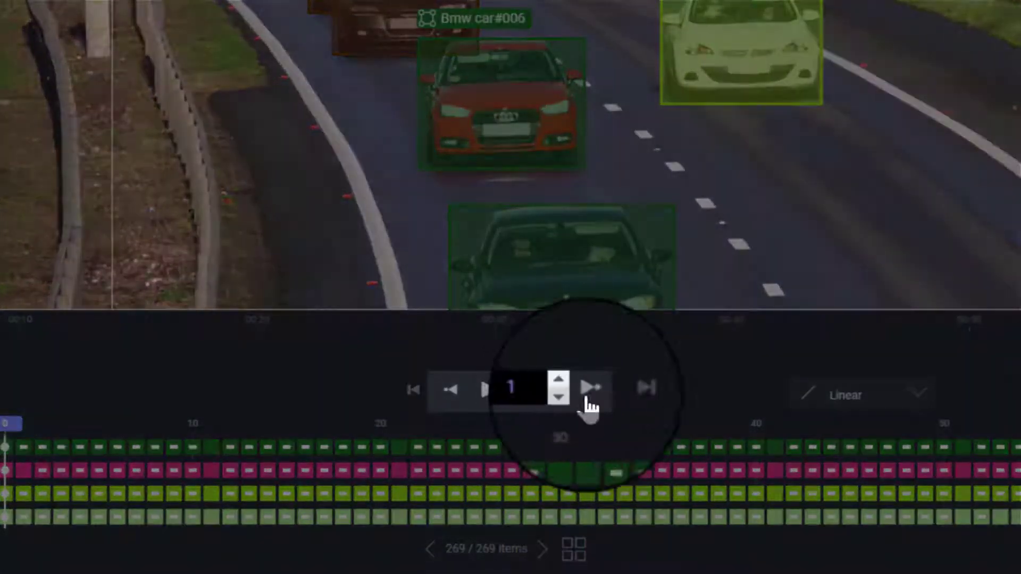
{"action": "left_click", "coordinate": [592, 389]}
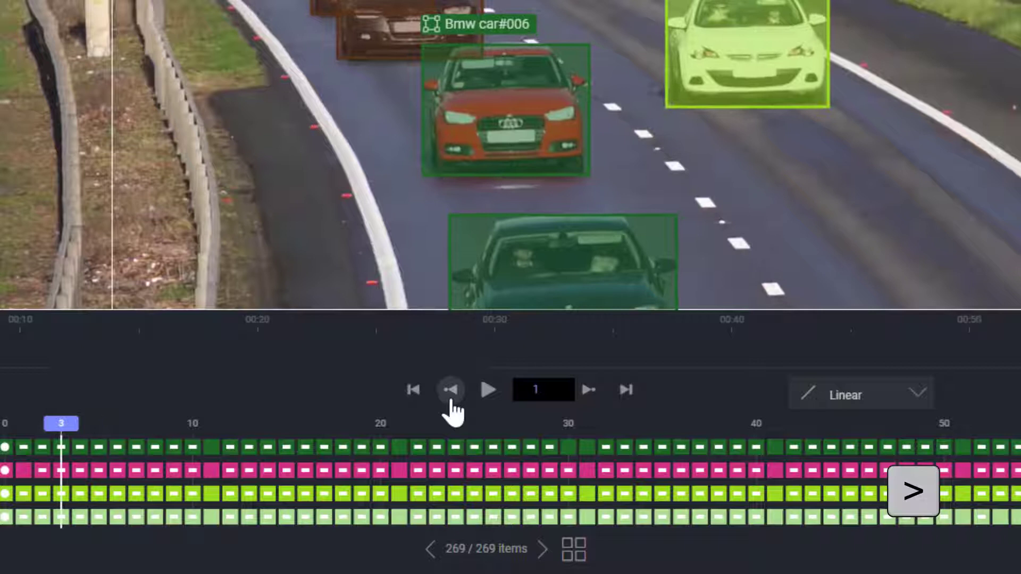
{"action": "left_click", "coordinate": [450, 389]}
{"action": "type", "text": "20"}
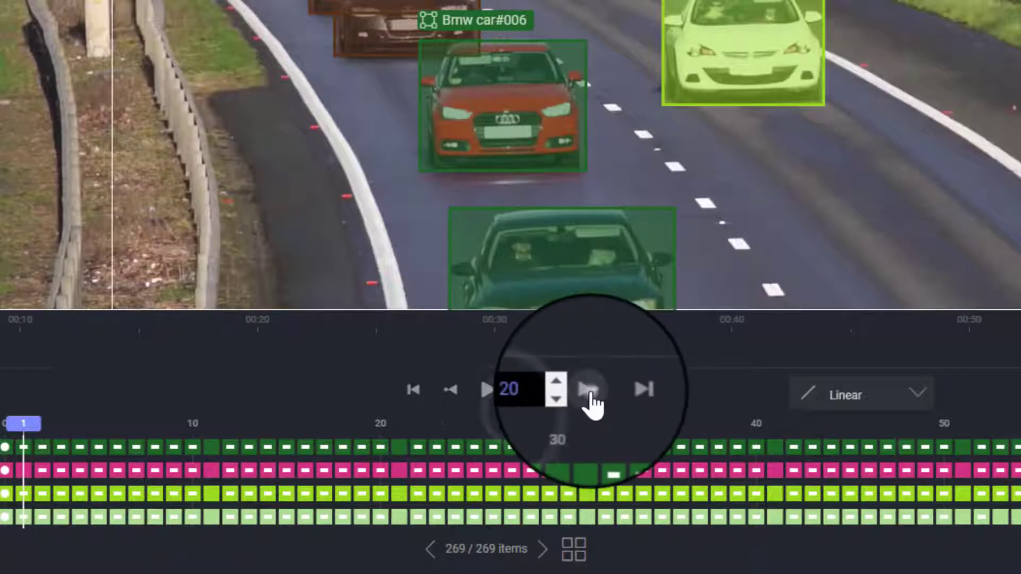
{"action": "left_click", "coordinate": [588, 389]}
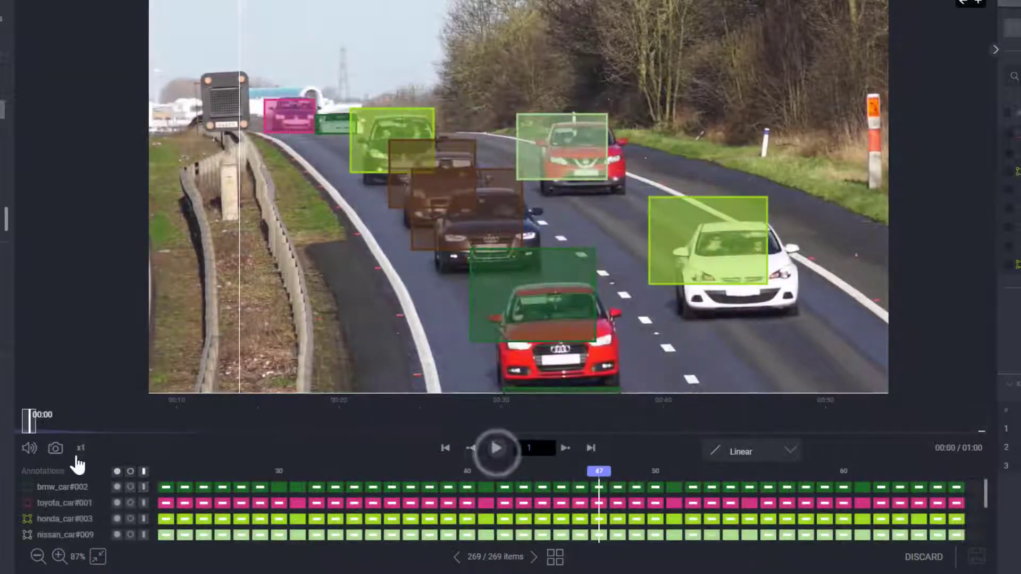
- Cycle the playback speed through x4 and x8 to x0.5, then play and pause the video
{"action": "left_click", "coordinate": [80, 448]}
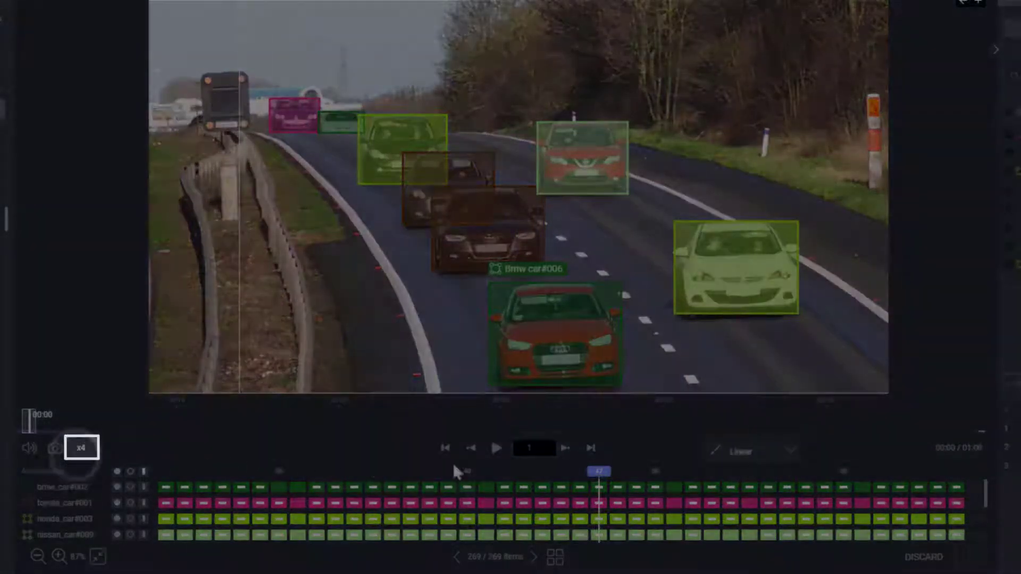
{"action": "left_click", "coordinate": [497, 447]}
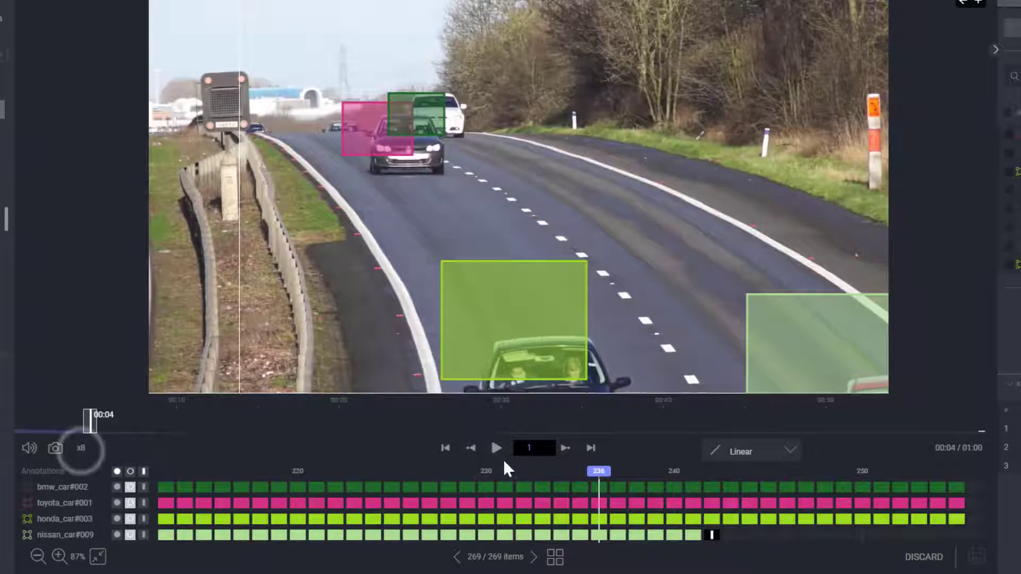
{"action": "left_click", "coordinate": [80, 449]}
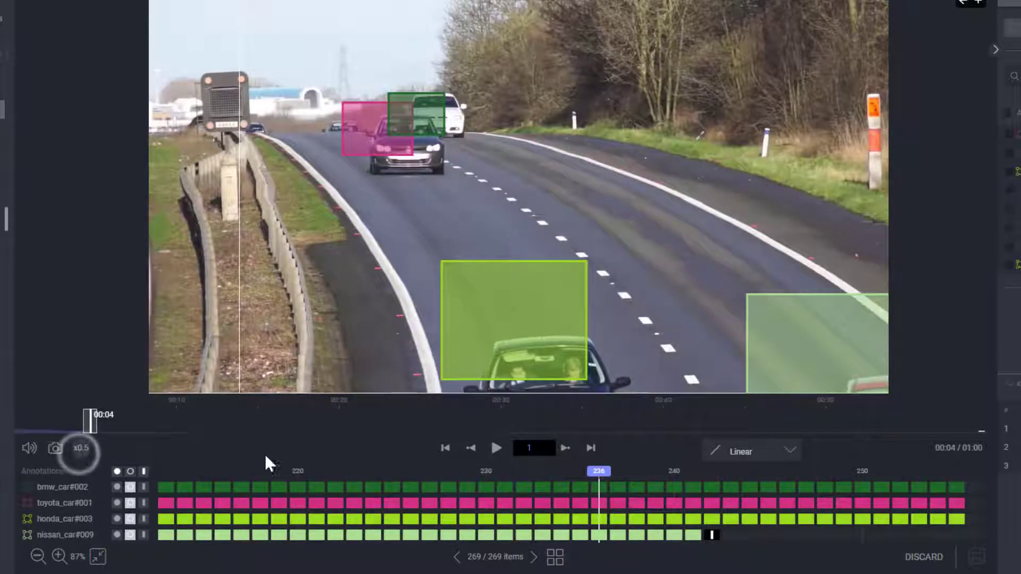
{"action": "left_click", "coordinate": [496, 448]}
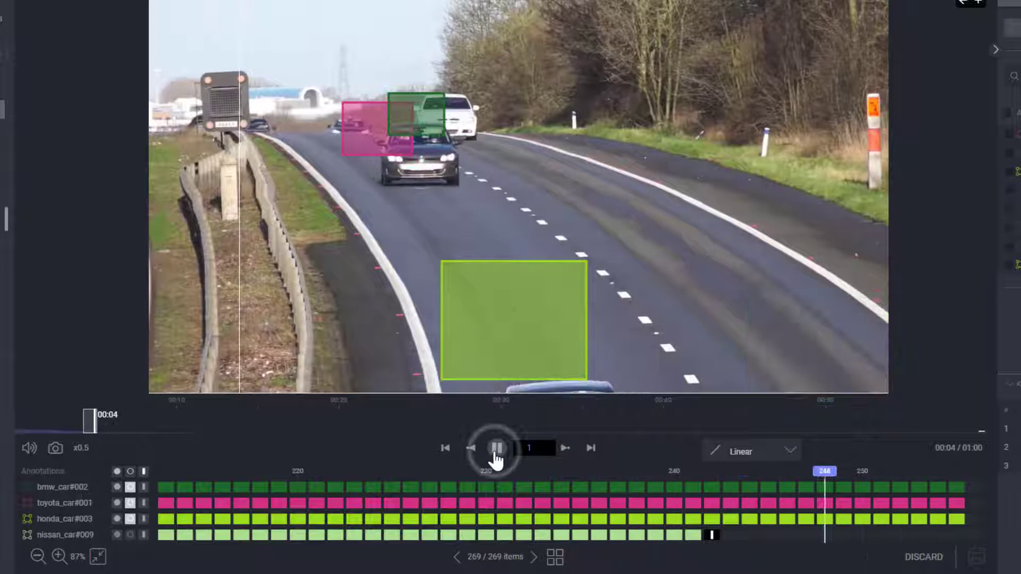
{"action": "left_click", "coordinate": [495, 448]}
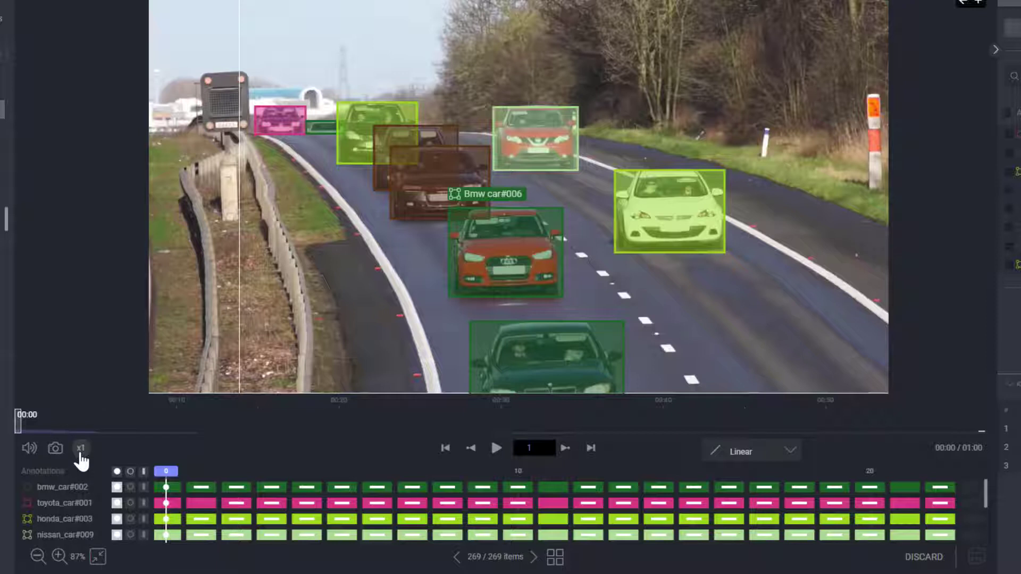
{"action": "mouse_move", "coordinate": [127, 463]}
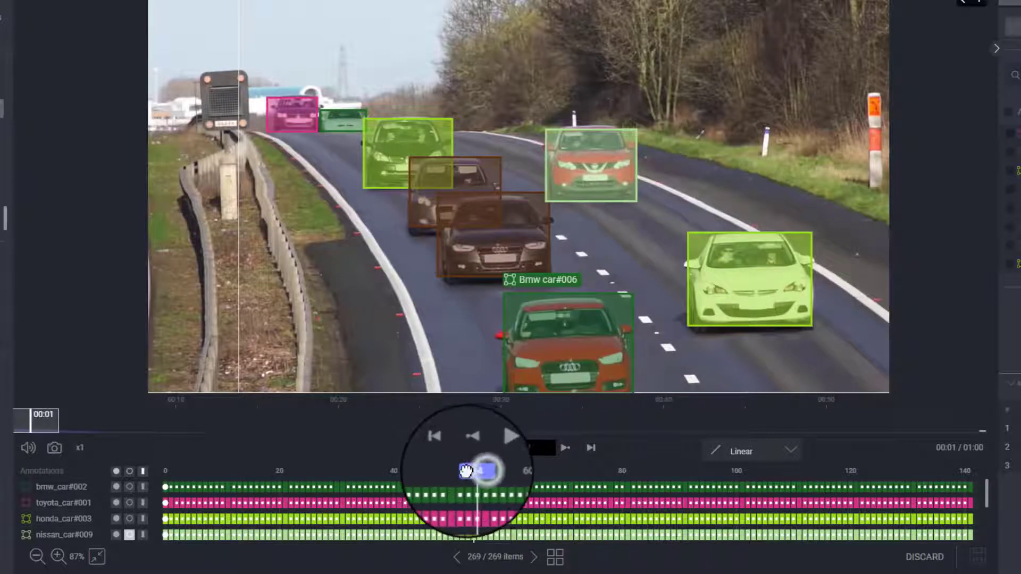
- Scrub the playhead to around frame 50, set the frame step to 29 and jump forward
{"action": "left_click_drag", "start_coordinate": [469, 469], "coordinate": [358, 466]}
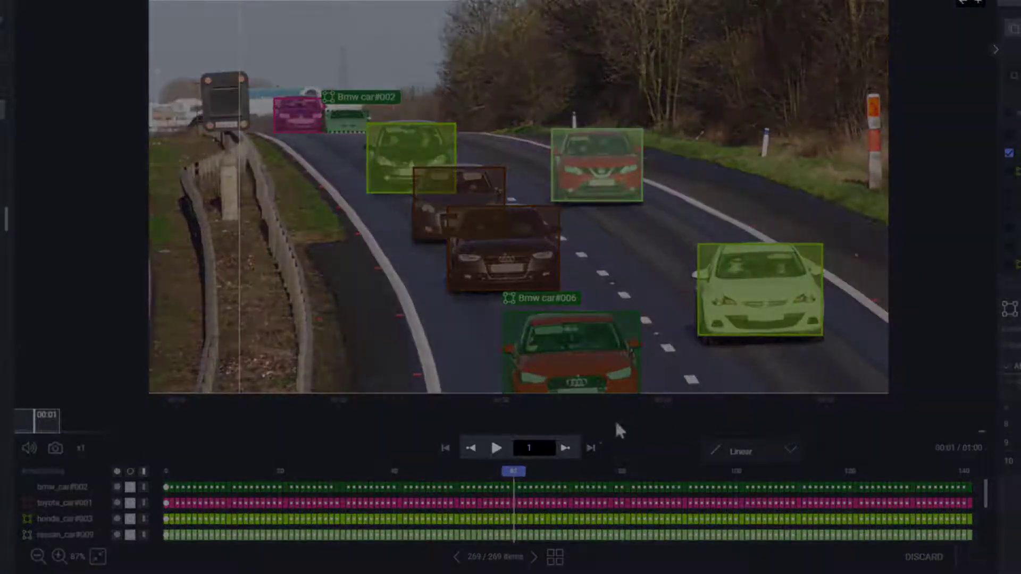
{"action": "left_click", "coordinate": [566, 447]}
{"action": "type", "text": "29"}
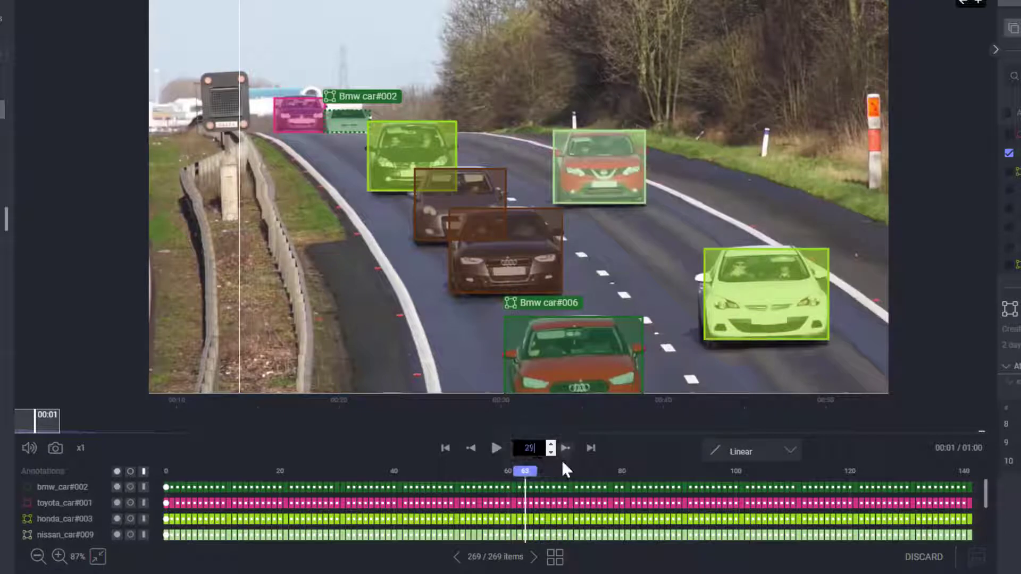
{"action": "left_click", "coordinate": [565, 448]}
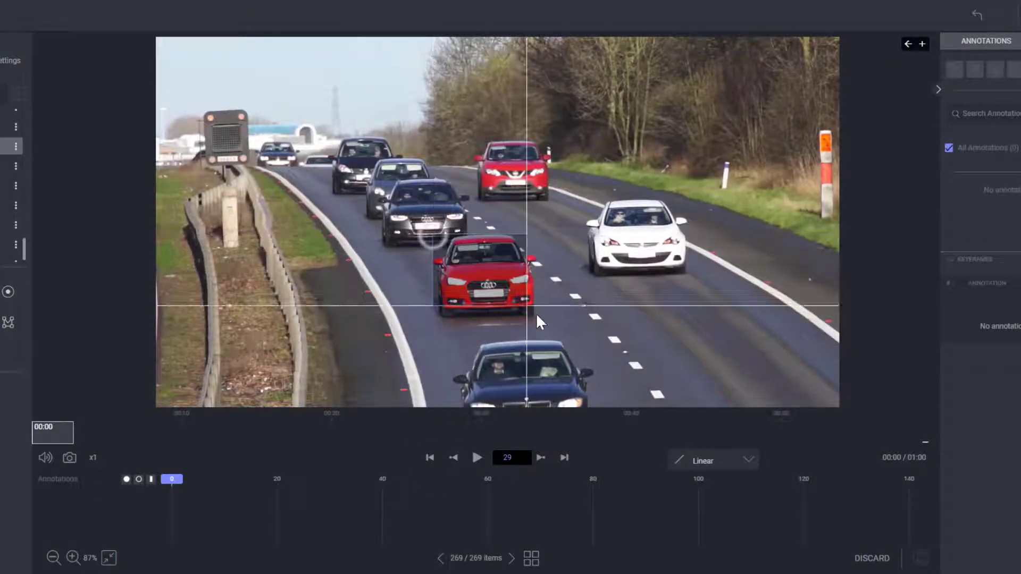
- Draw a tracked bounding box around the red car in the middle of the road
{"action": "left_click_drag", "start_coordinate": [433, 253], "coordinate": [537, 311]}
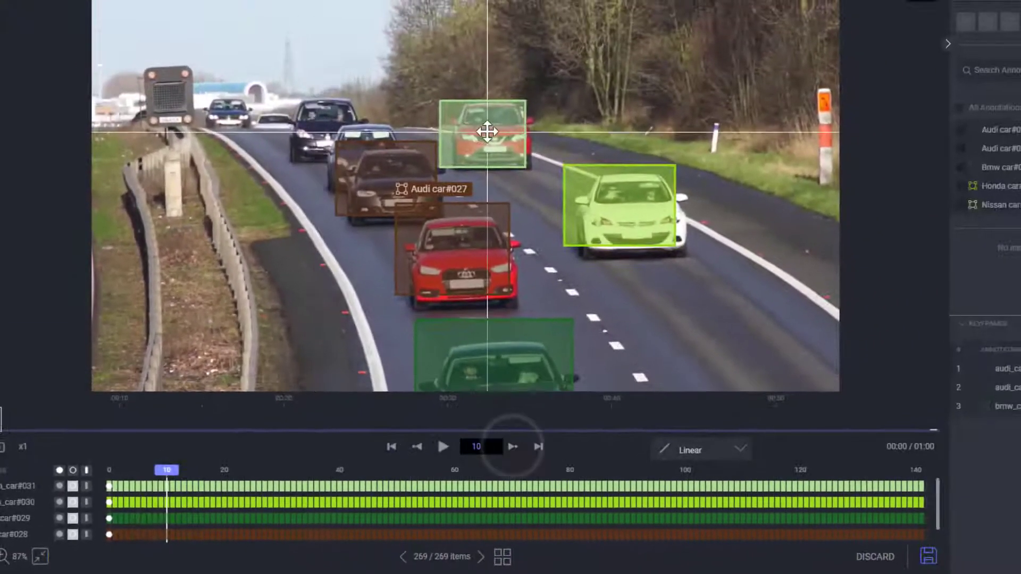
- Select Bmw car#029, return to the first frame and step the video forward
{"action": "left_click", "coordinate": [623, 208]}
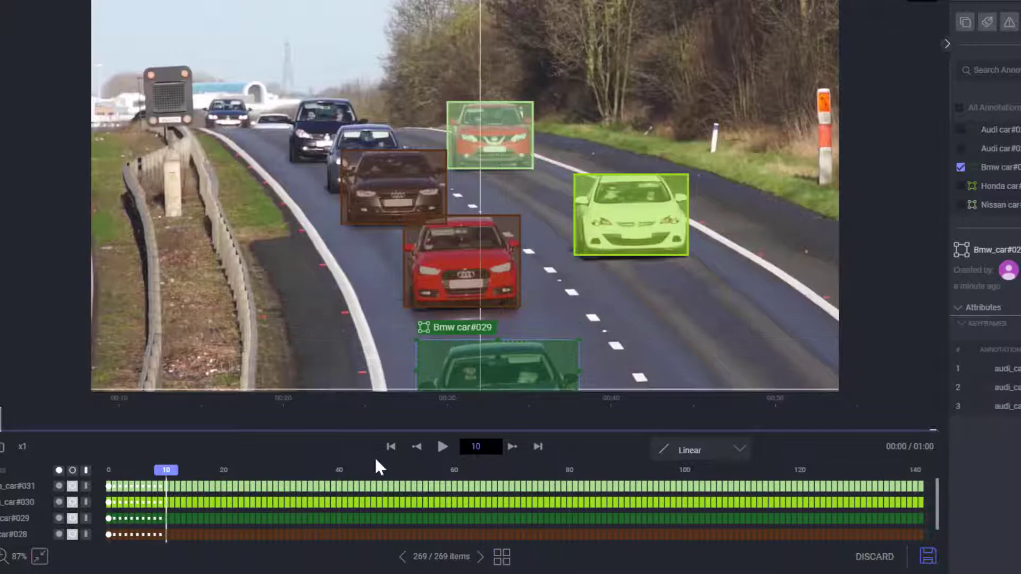
{"action": "left_click", "coordinate": [390, 446]}
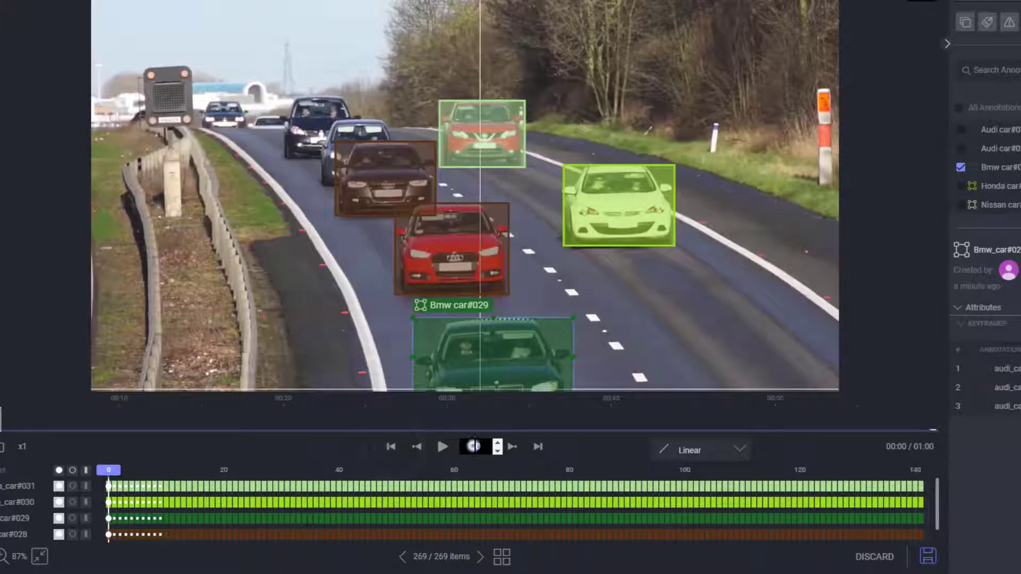
{"action": "left_click", "coordinate": [443, 446]}
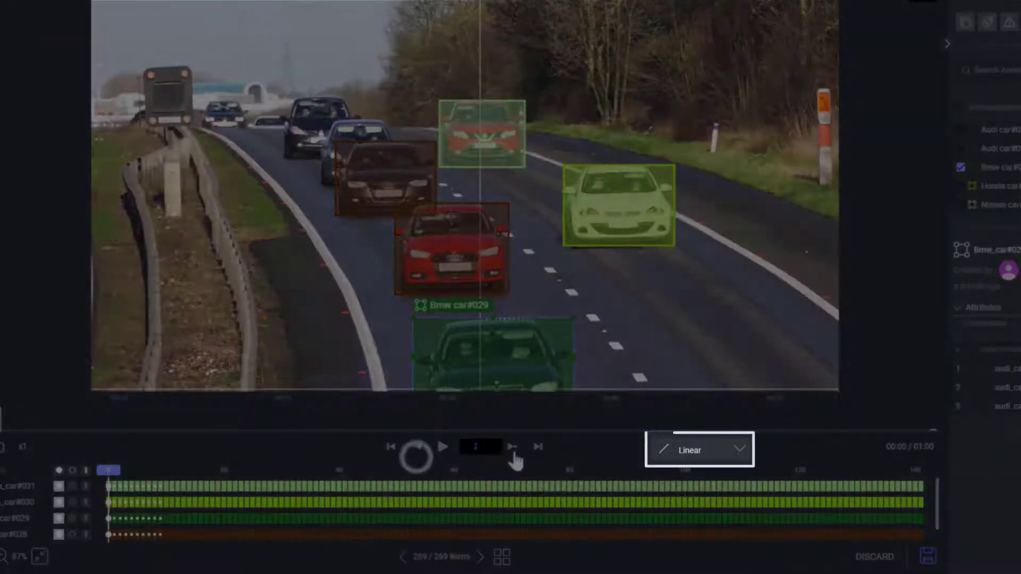
{"action": "left_click", "coordinate": [512, 446]}
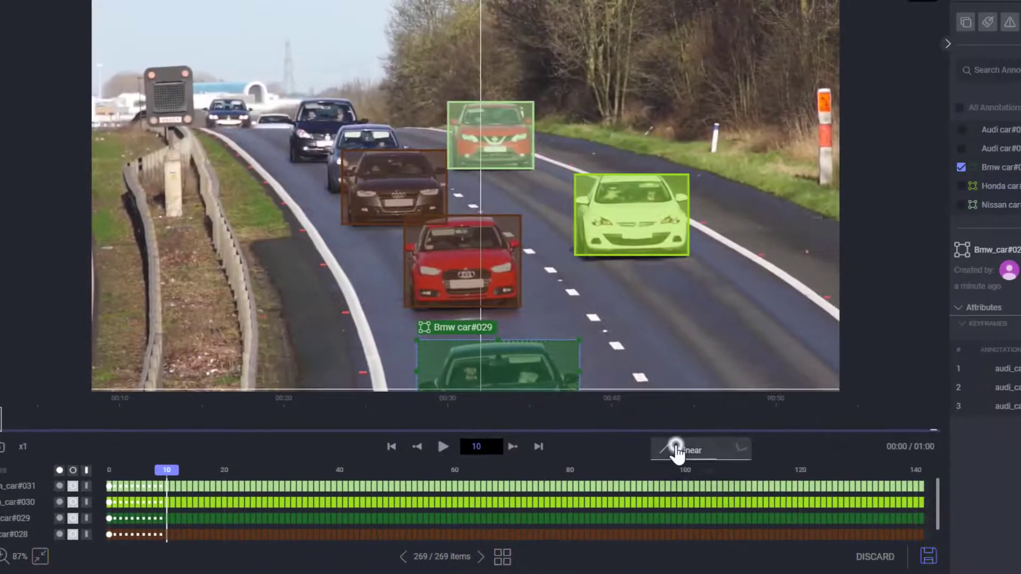
- Set keyframe interpolation to None and step forward to around frame 20
{"action": "left_click", "coordinate": [699, 450]}
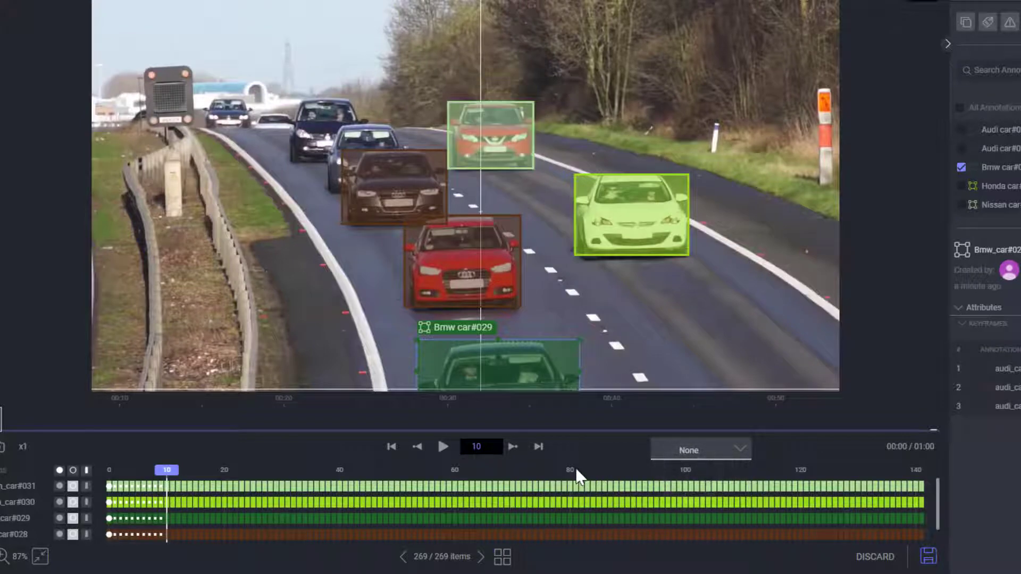
{"action": "left_click", "coordinate": [513, 446]}
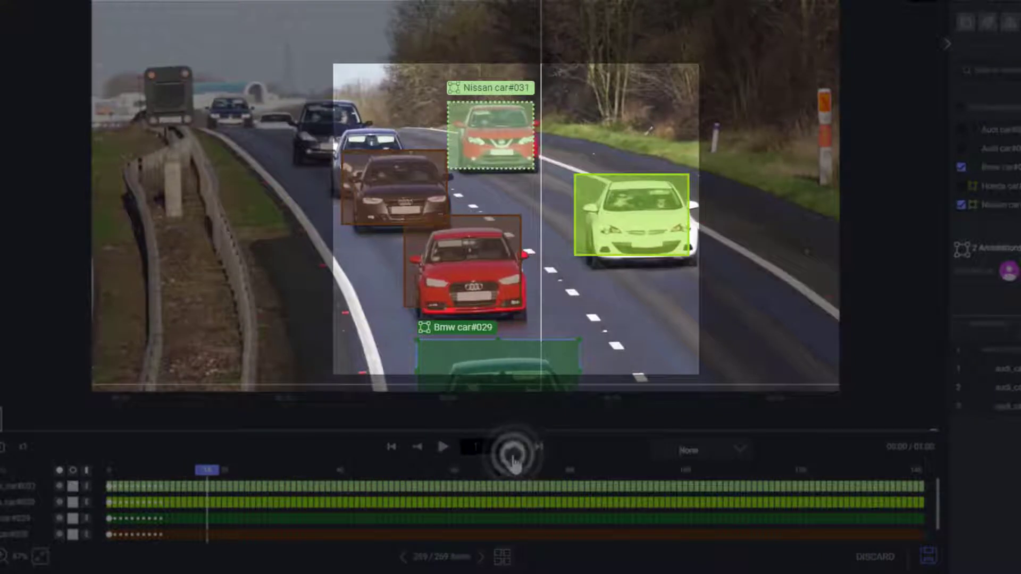
{"action": "left_click", "coordinate": [513, 445]}
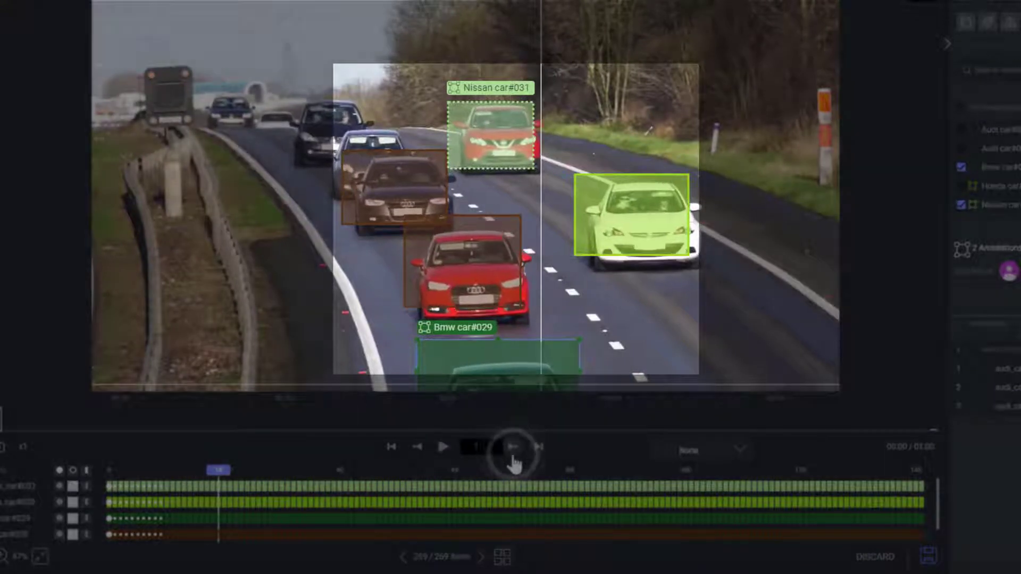
{"action": "left_click", "coordinate": [512, 447]}
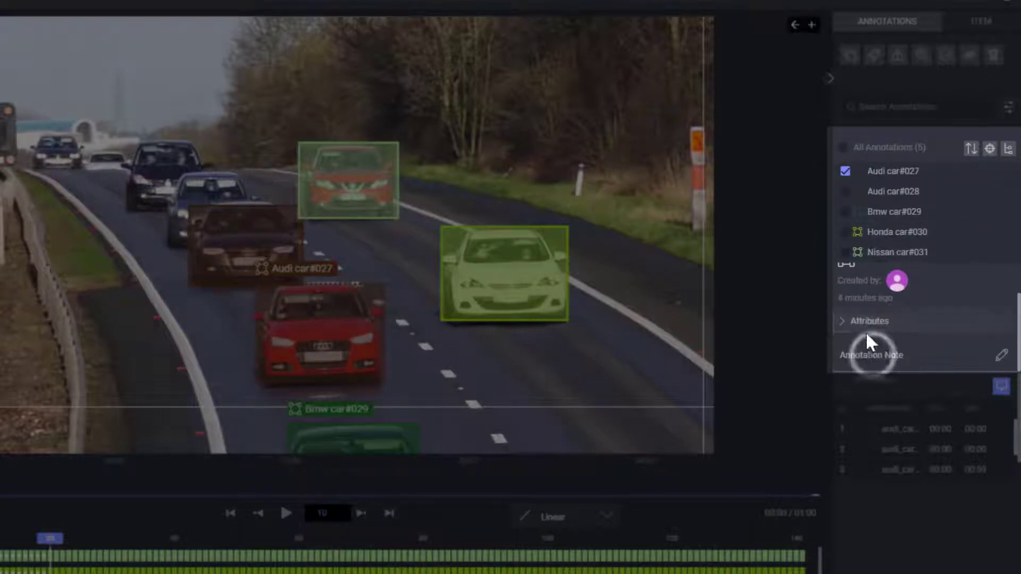
- Tick Red as Audi car#027's color attribute, then select Audi car#028 too and bring up the label picker
{"action": "left_click", "coordinate": [852, 320]}
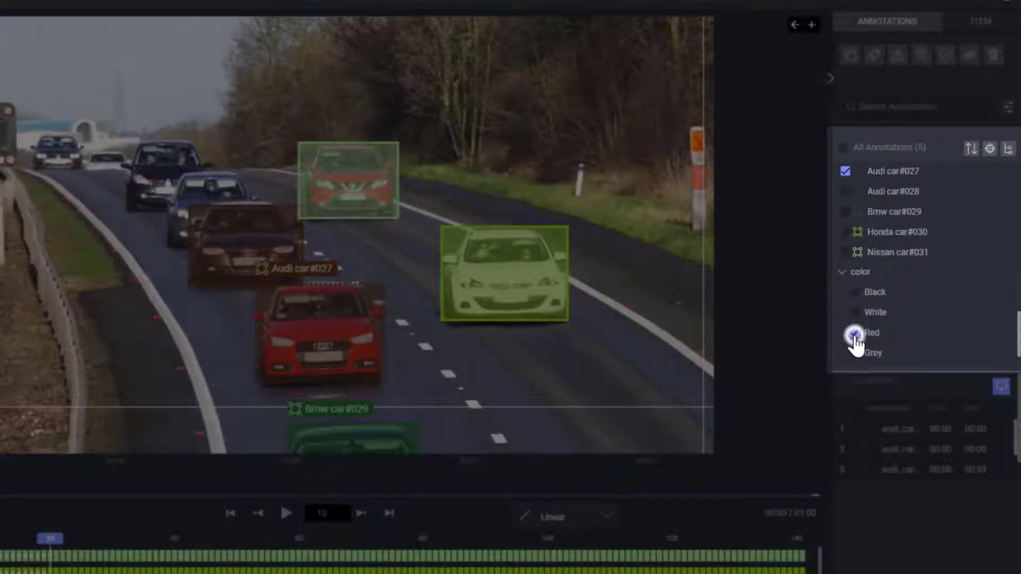
{"action": "left_click", "coordinate": [853, 332]}
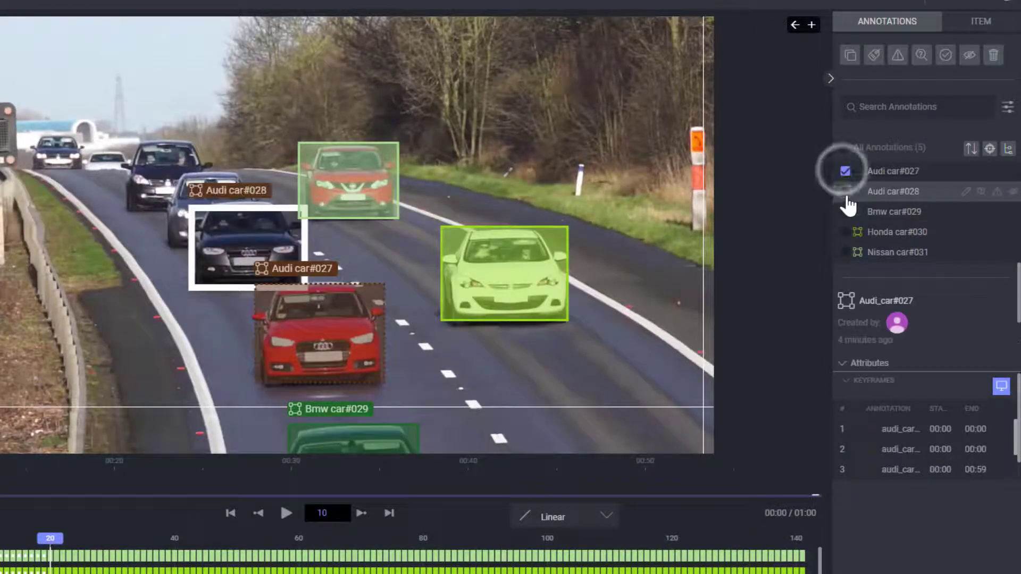
{"action": "left_click", "coordinate": [845, 192]}
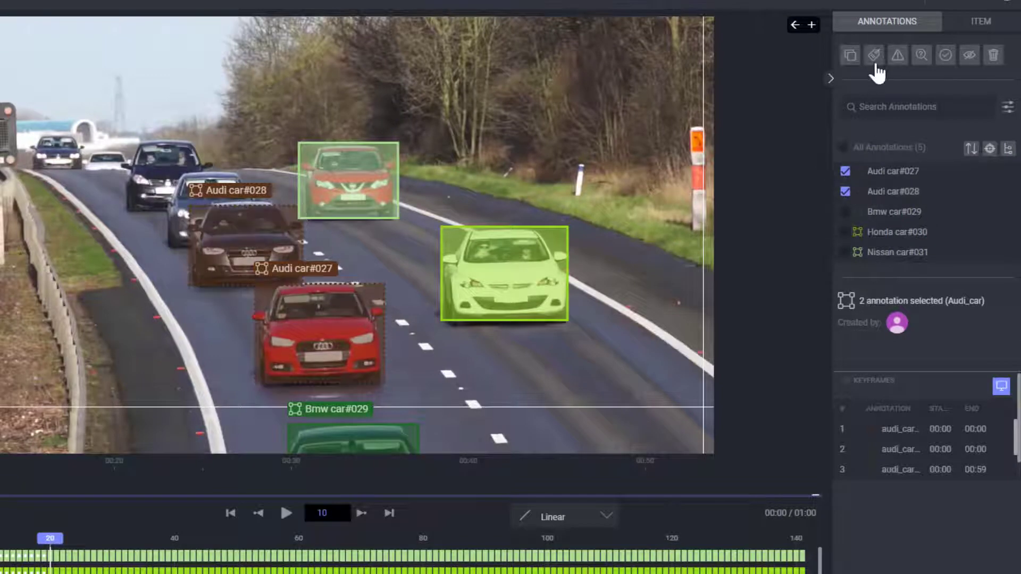
{"action": "left_click", "coordinate": [874, 55]}
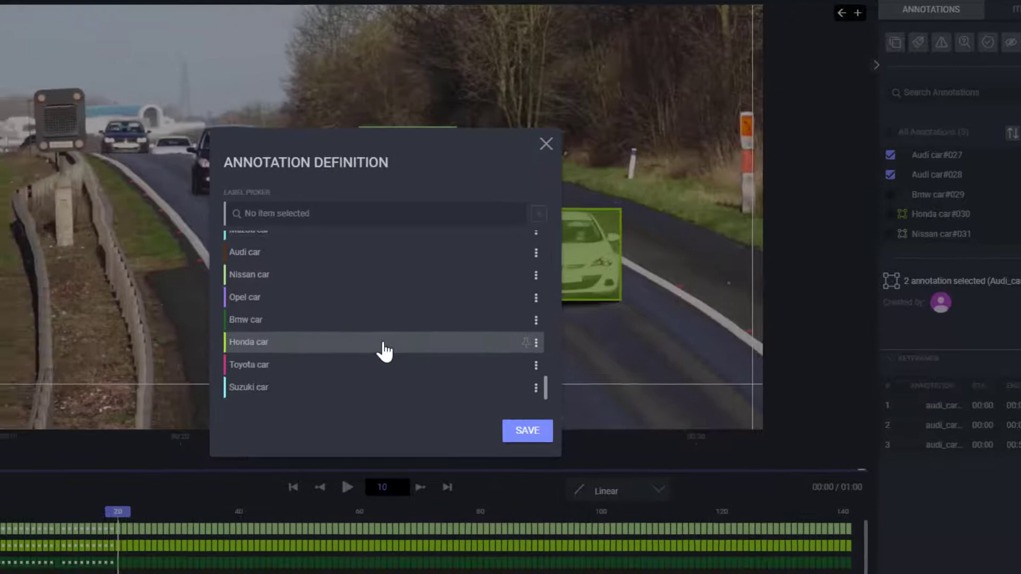
{"action": "left_click", "coordinate": [546, 143]}
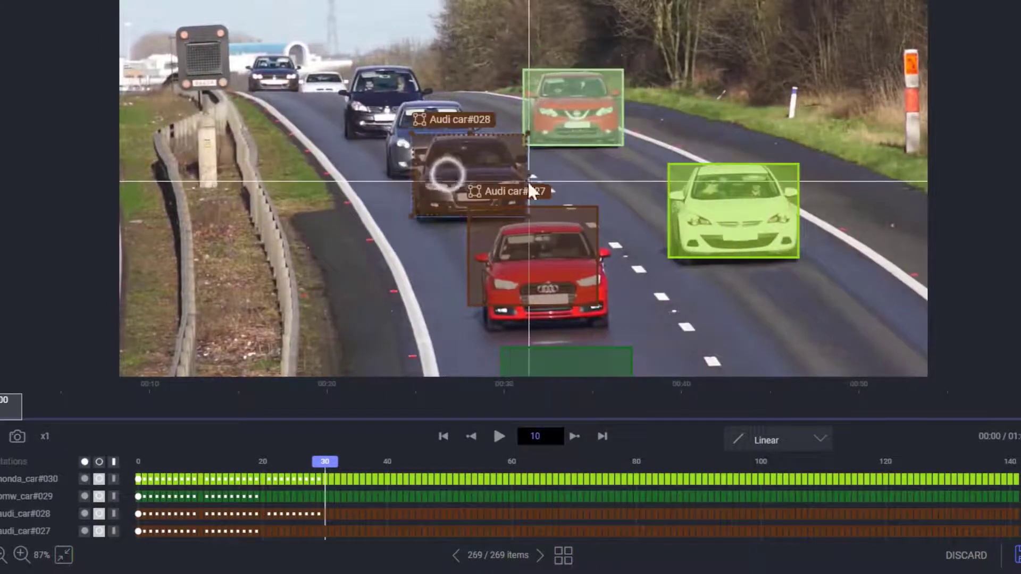
- Adjust the Audi car#027 box, switch to the Nissan car#032 clip and jump to about 33 seconds in
{"action": "left_click_drag", "start_coordinate": [530, 189], "coordinate": [608, 276]}
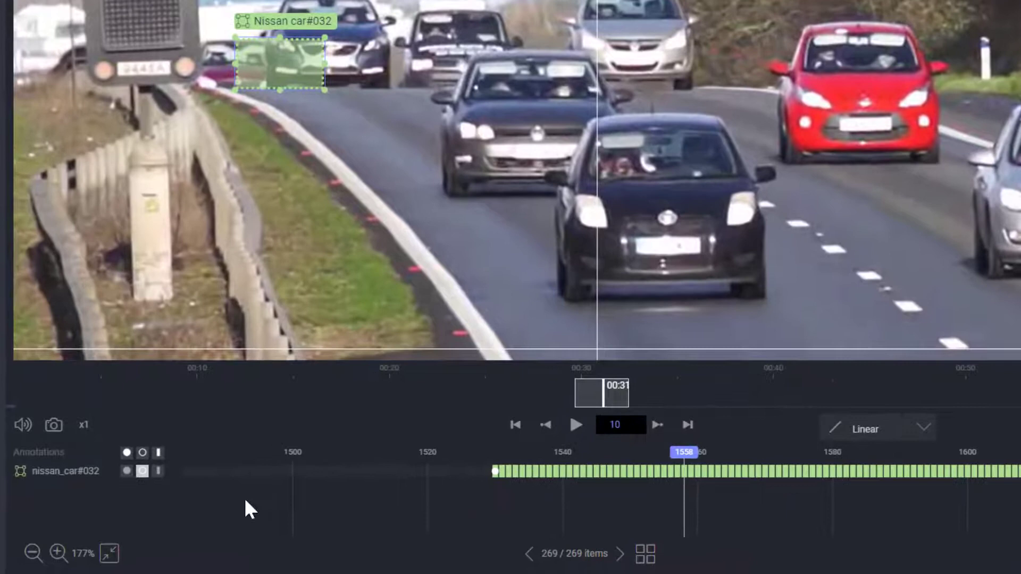
{"action": "left_click", "coordinate": [142, 472]}
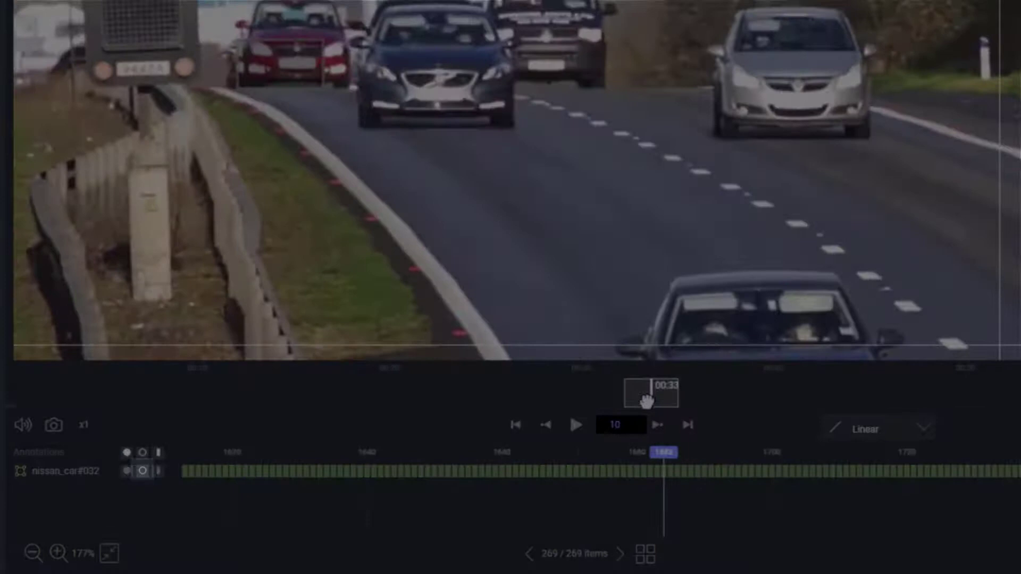
{"action": "left_click", "coordinate": [140, 471]}
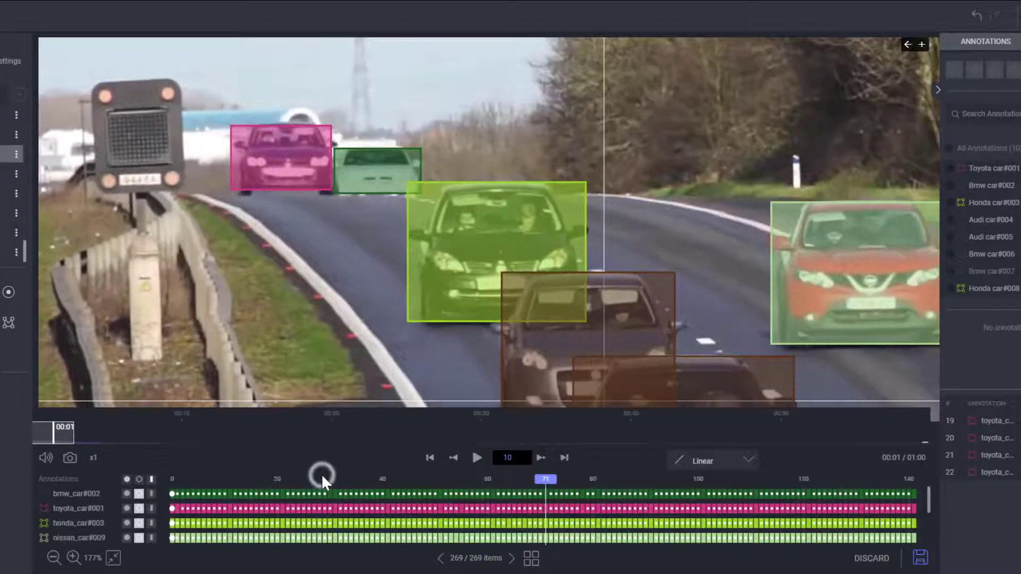
- Jump back near frame 31, zoom the timeline out and drag the scrubber to 00:08
{"action": "left_click", "coordinate": [54, 559]}
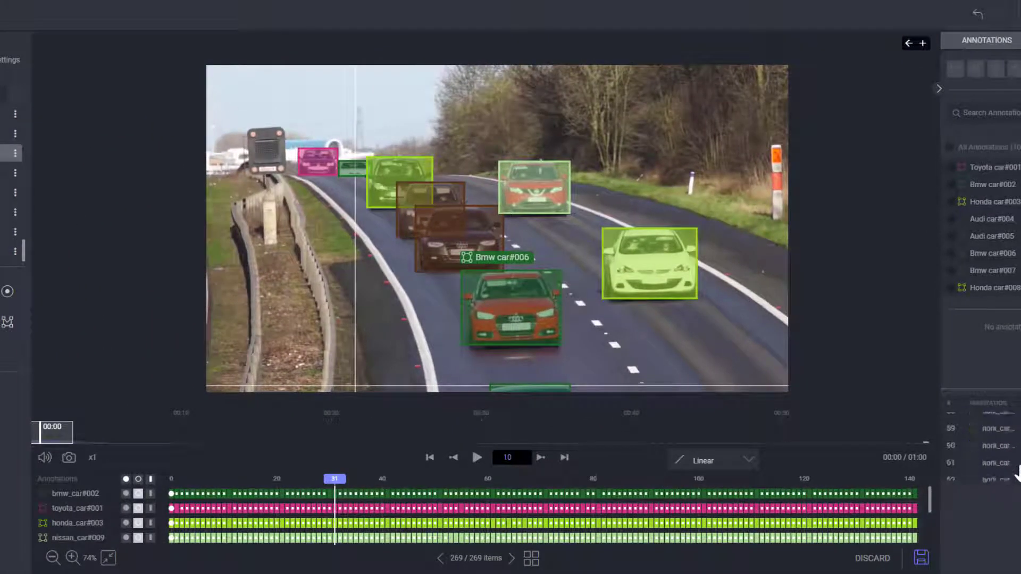
{"action": "scroll", "scroll_direction": "down", "scroll_amount": 3}
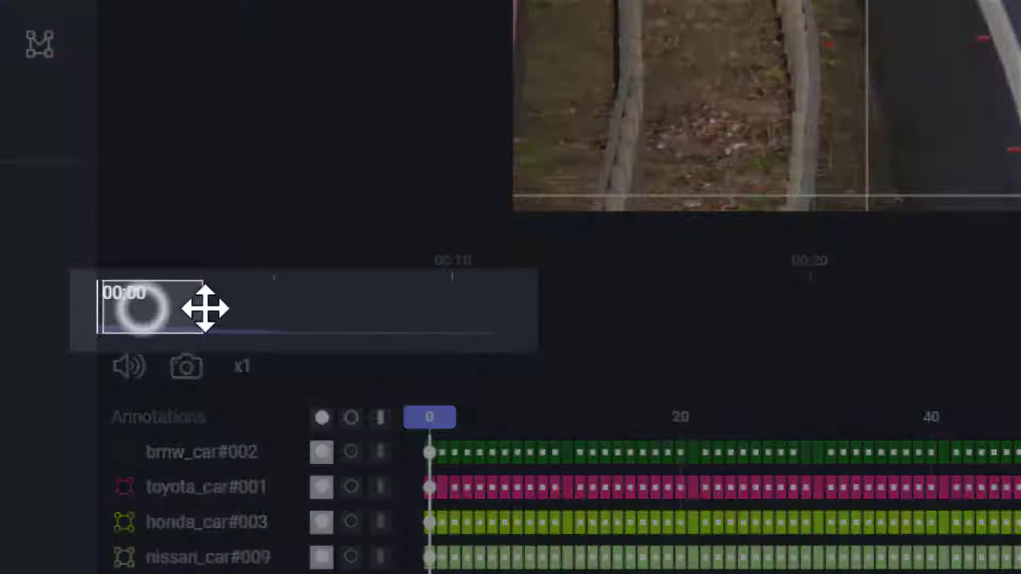
{"action": "left_click_drag", "start_coordinate": [143, 310], "coordinate": [453, 309]}
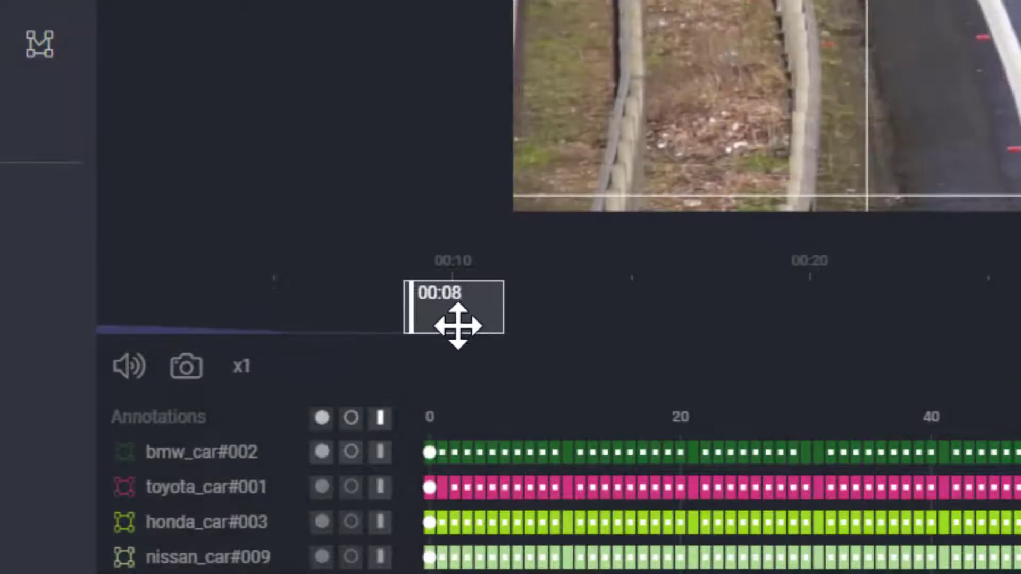